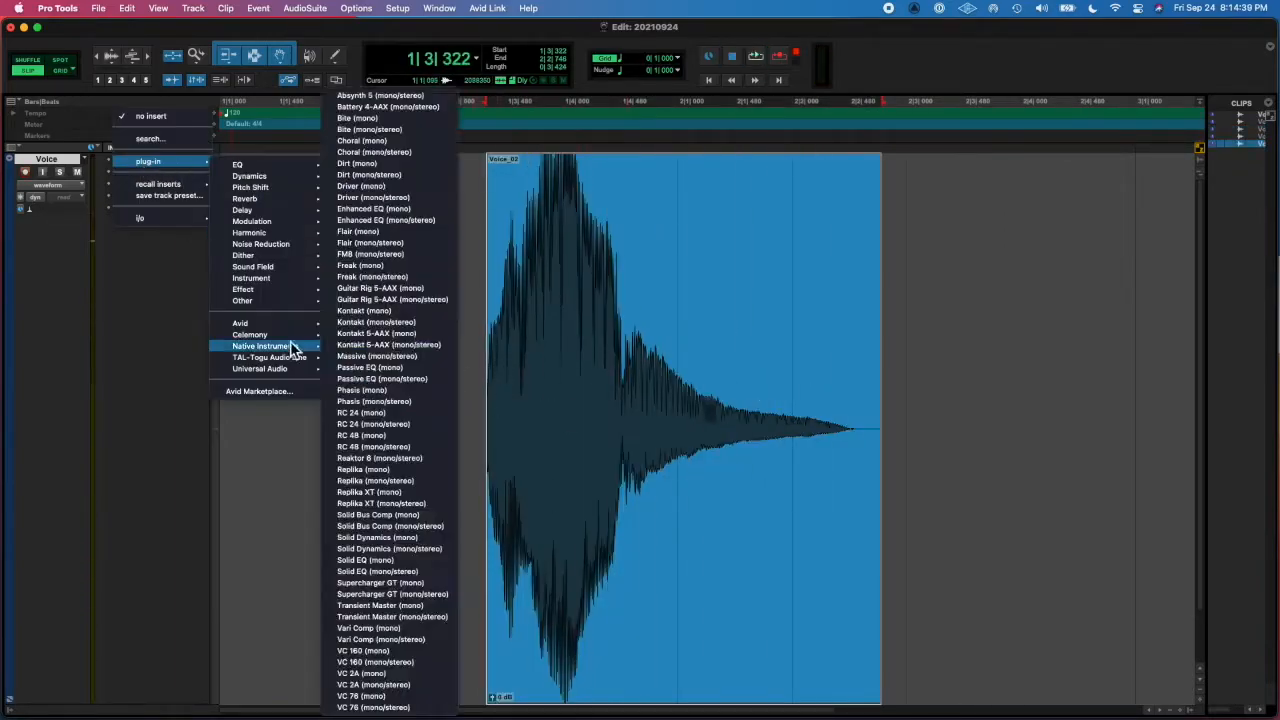
Insert Native Instruments Transient Master on the Voice track's first insert slot
left_click(373, 606)
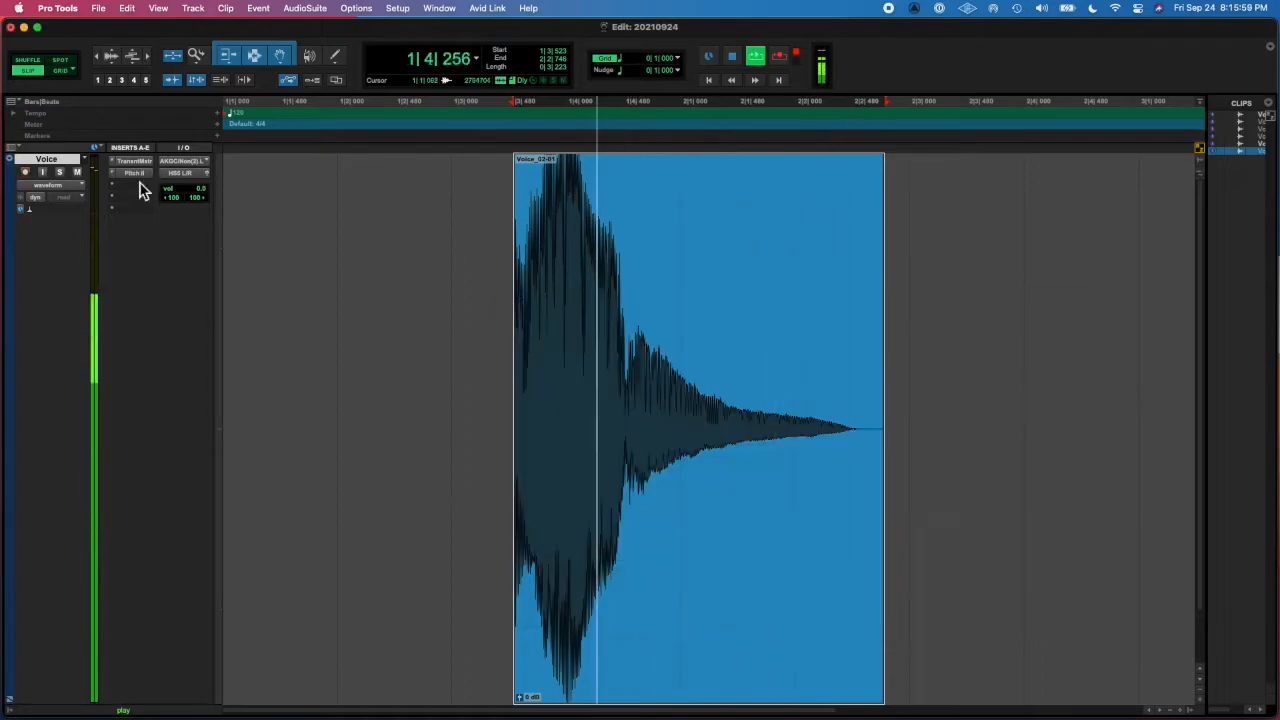
Add Chorus and D-Verb after Transient Master, then bounce the mix to WAV in Bounced Files
left_click(133, 172)
type("guhhhaaiaiai s")
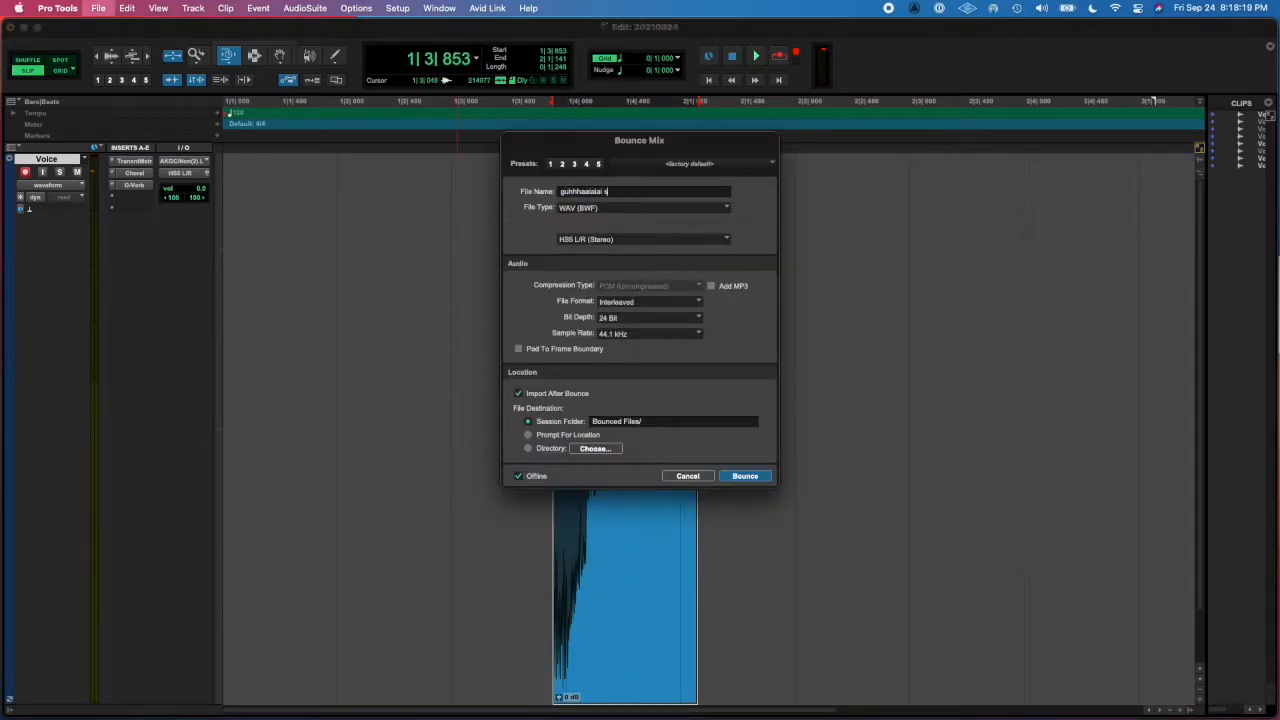
left_click(745, 476)
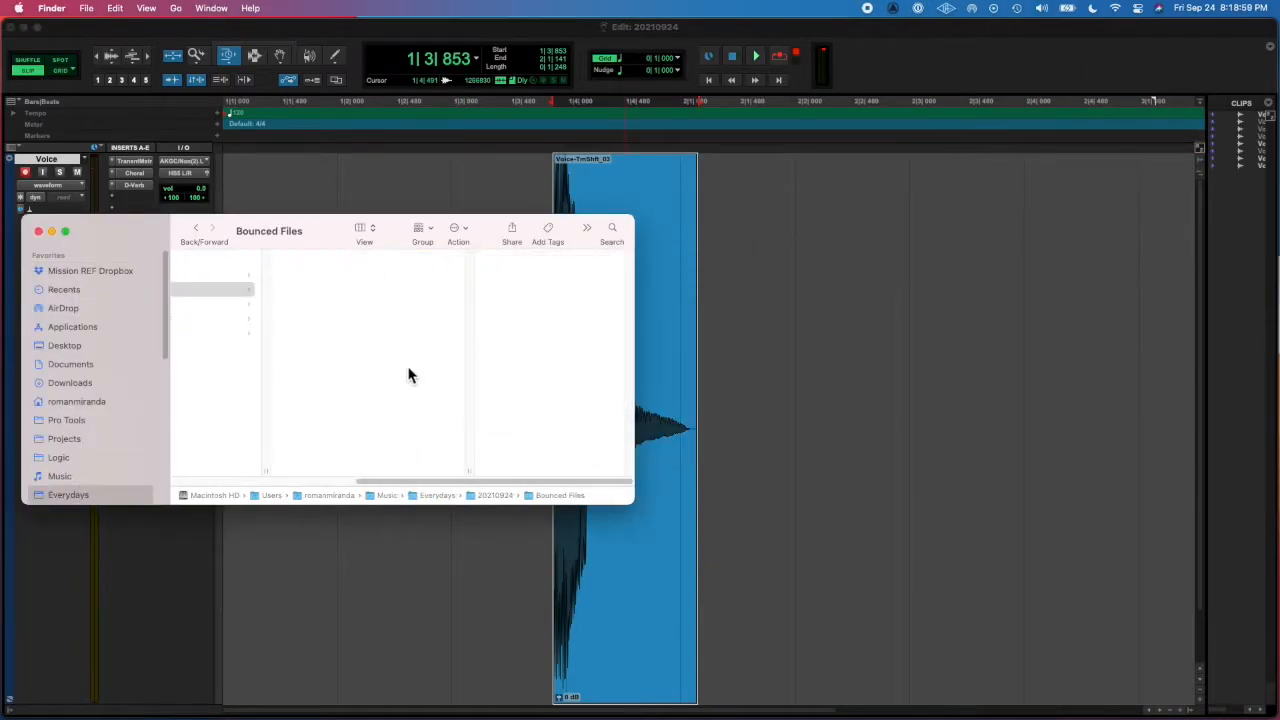
left_click(38, 231)
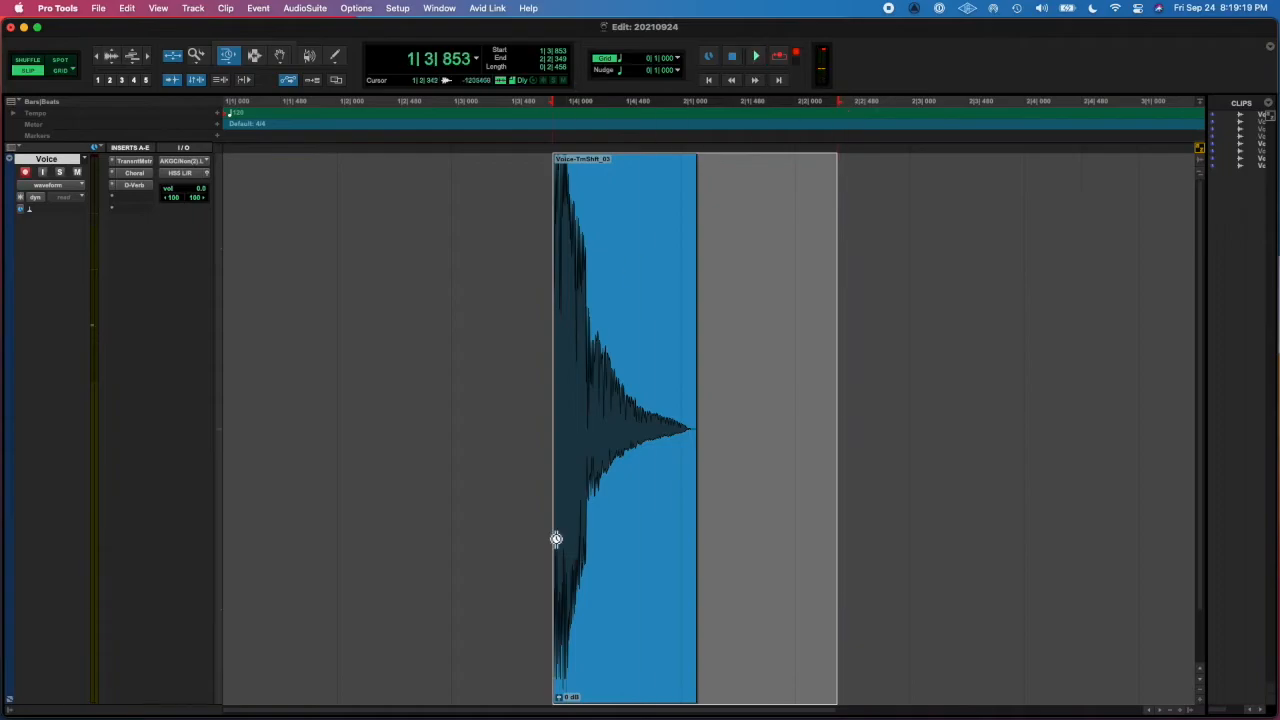